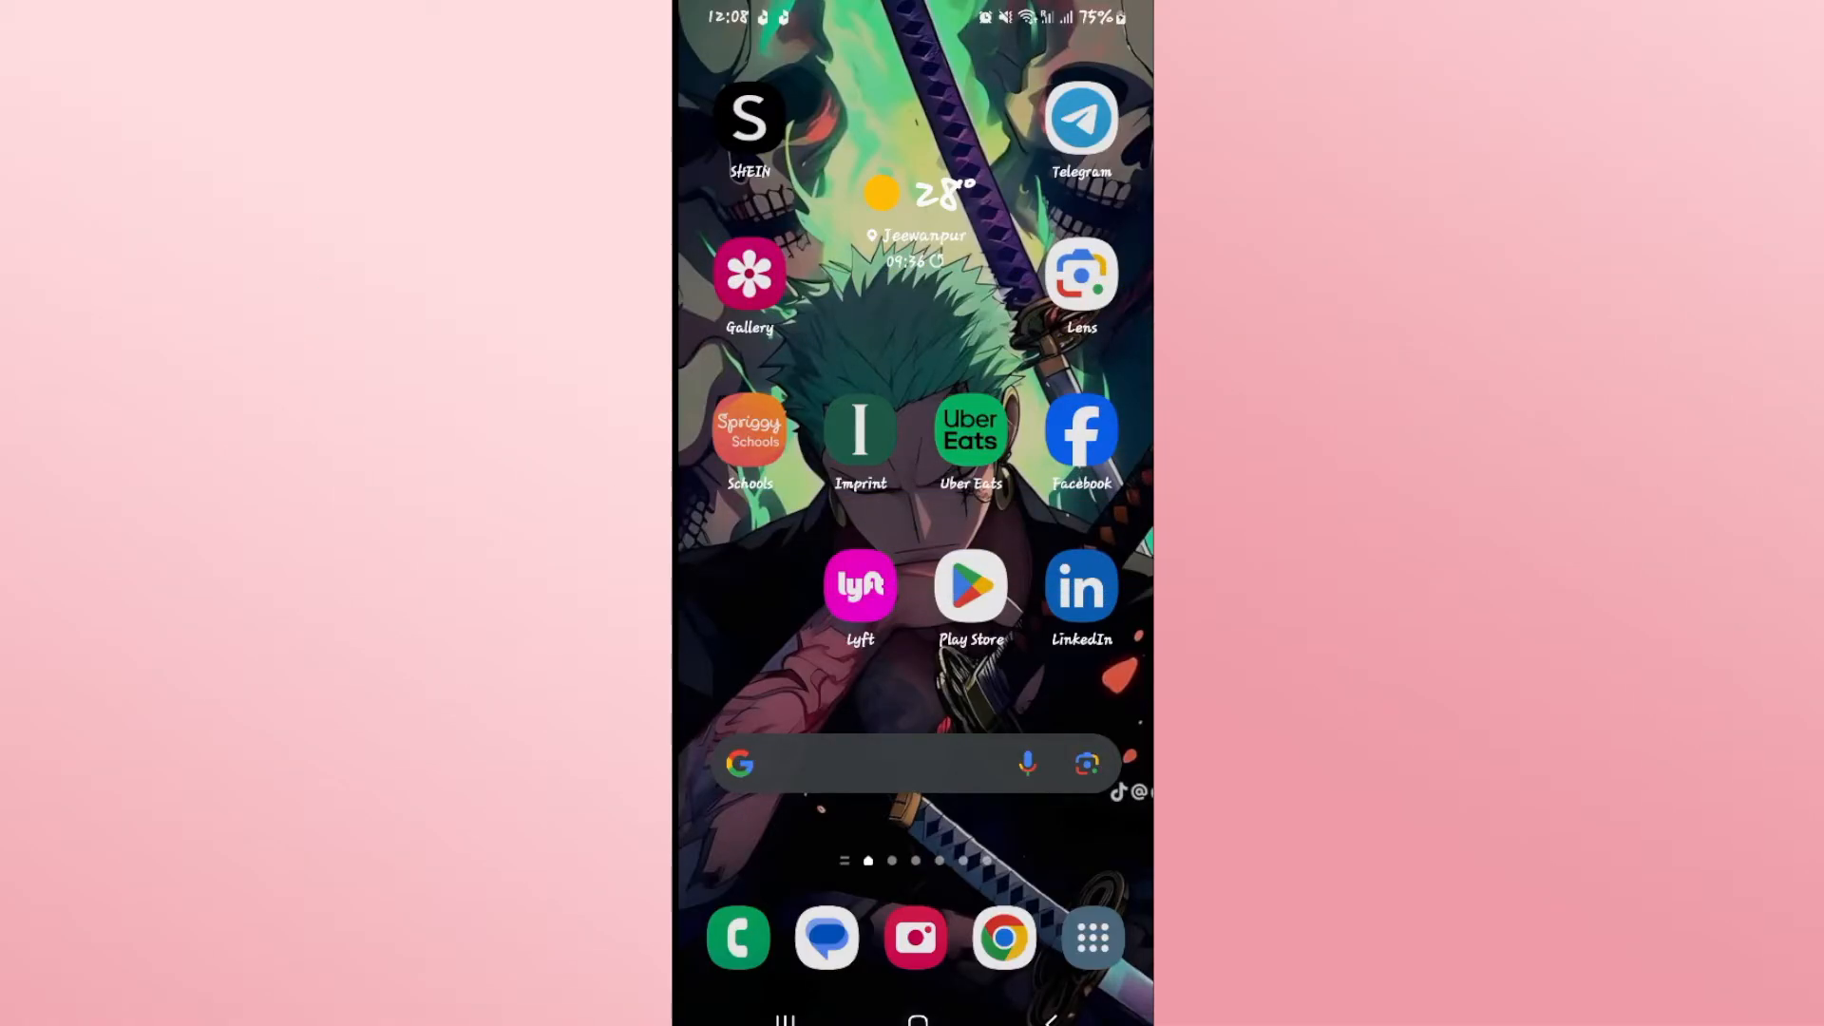
pyautogui.moveTo(832, 506)
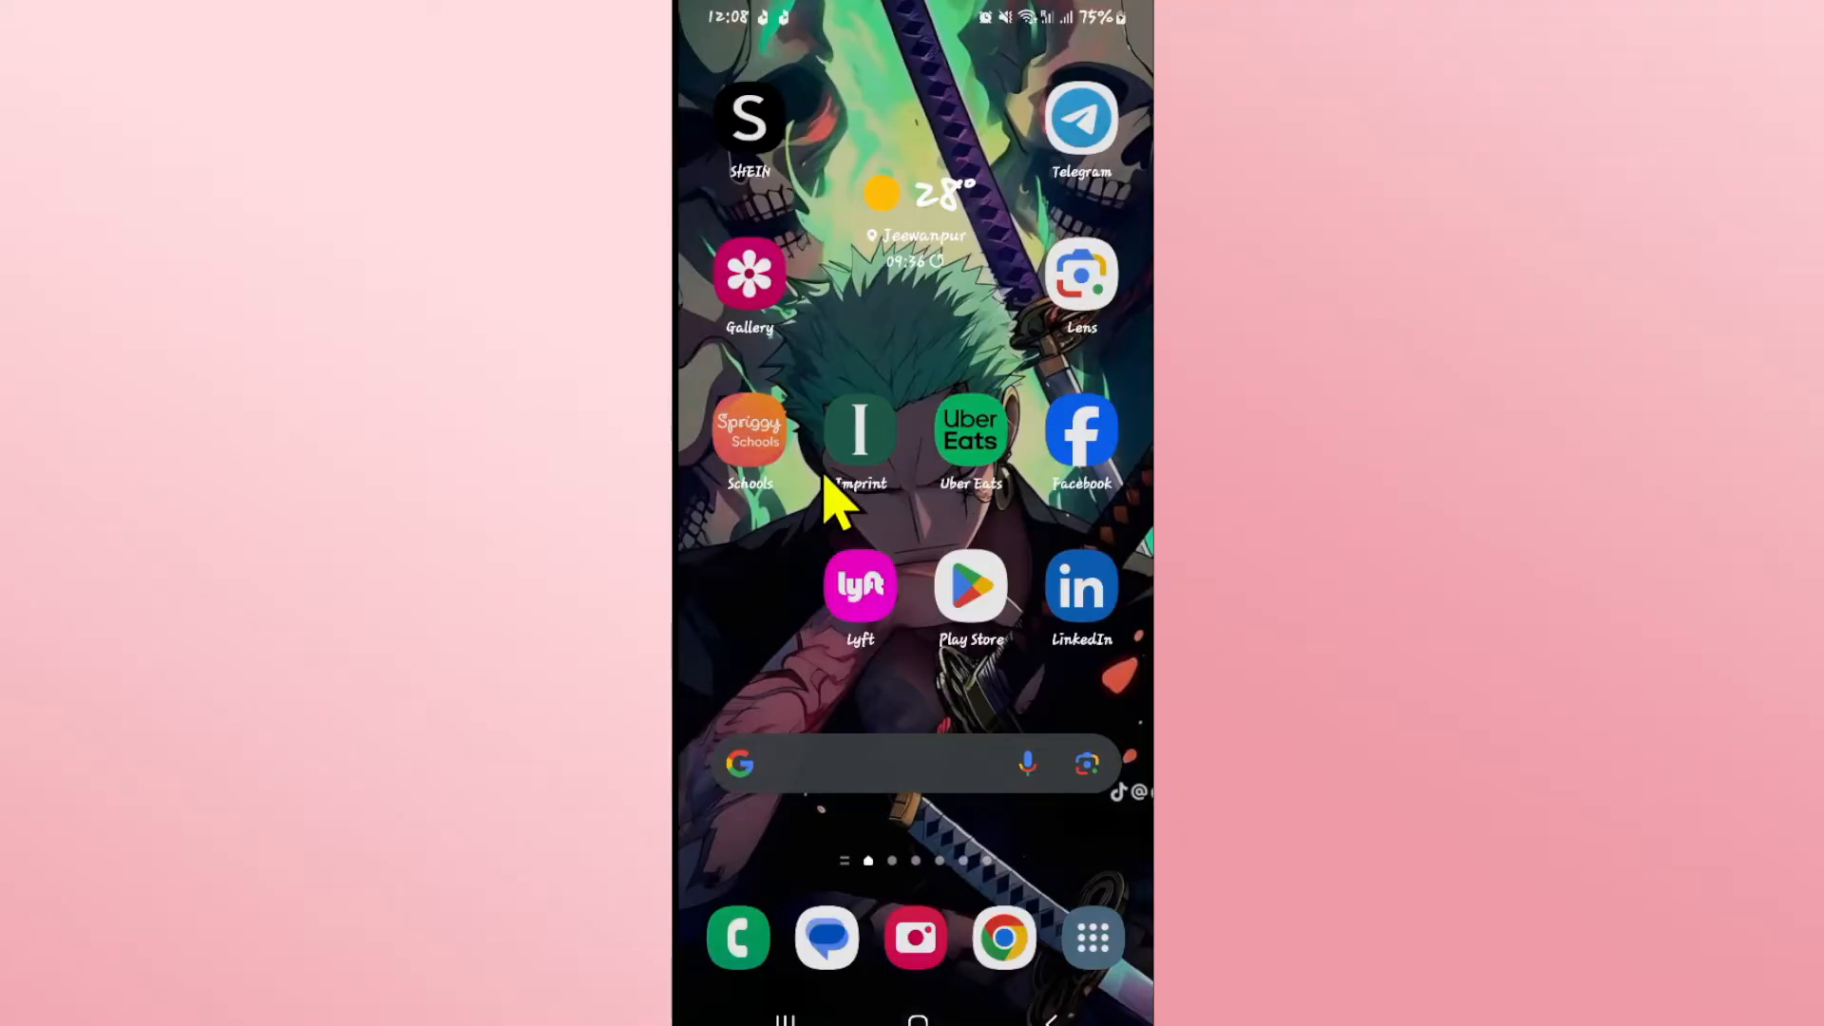
# Bring up the Spriggy Schools app's info page from its home-screen icon
pyautogui.click(749, 431)
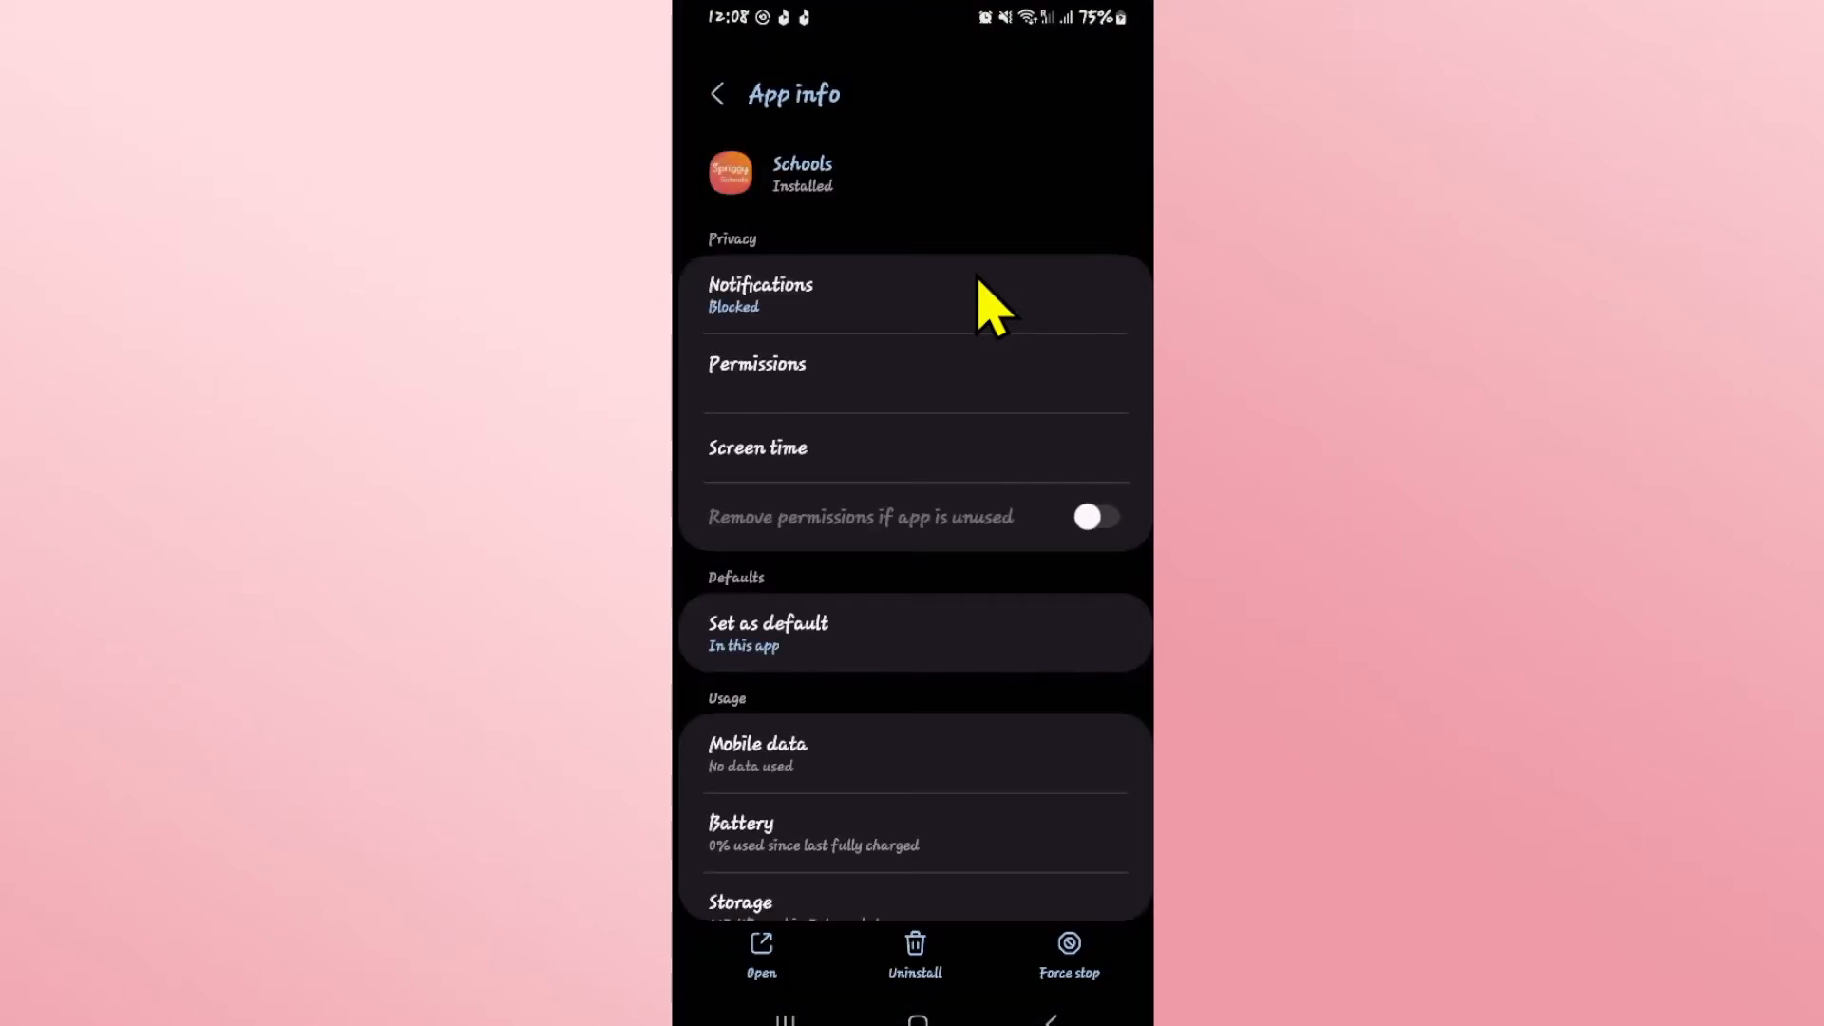
# Force stop the Schools app and go into its Storage details
pyautogui.click(1095, 517)
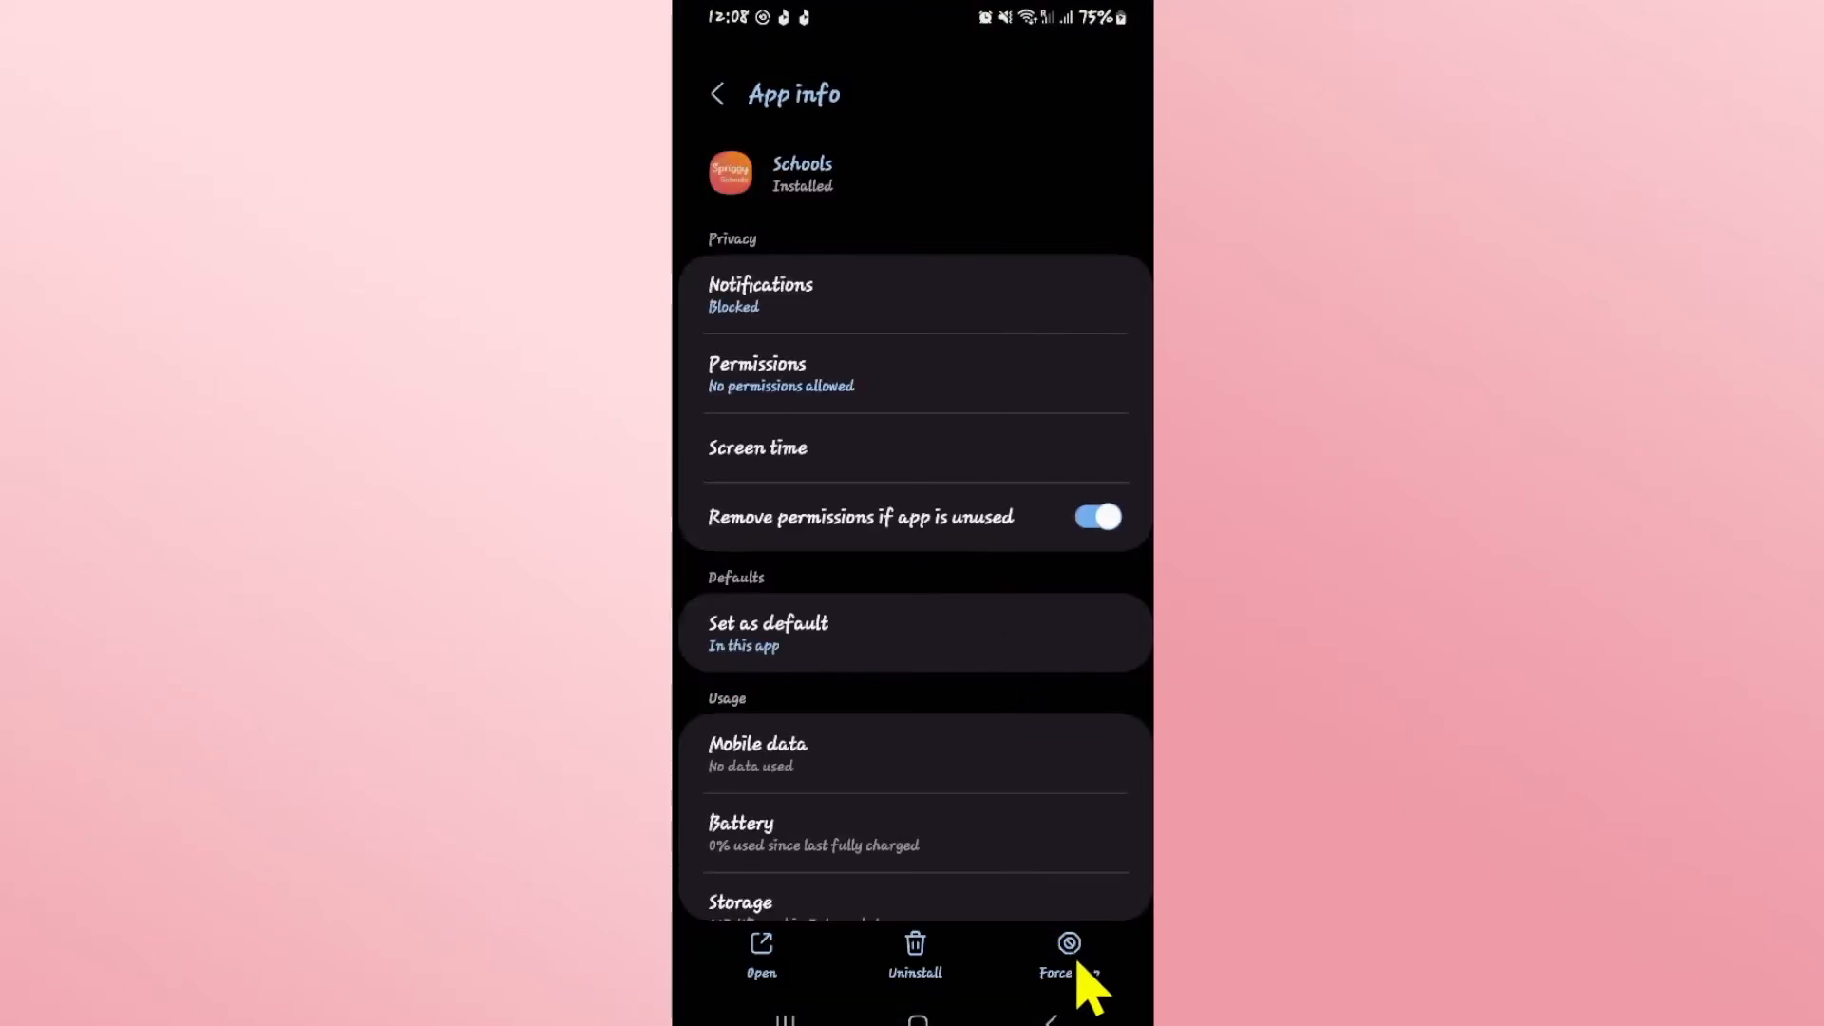
pyautogui.click(1066, 954)
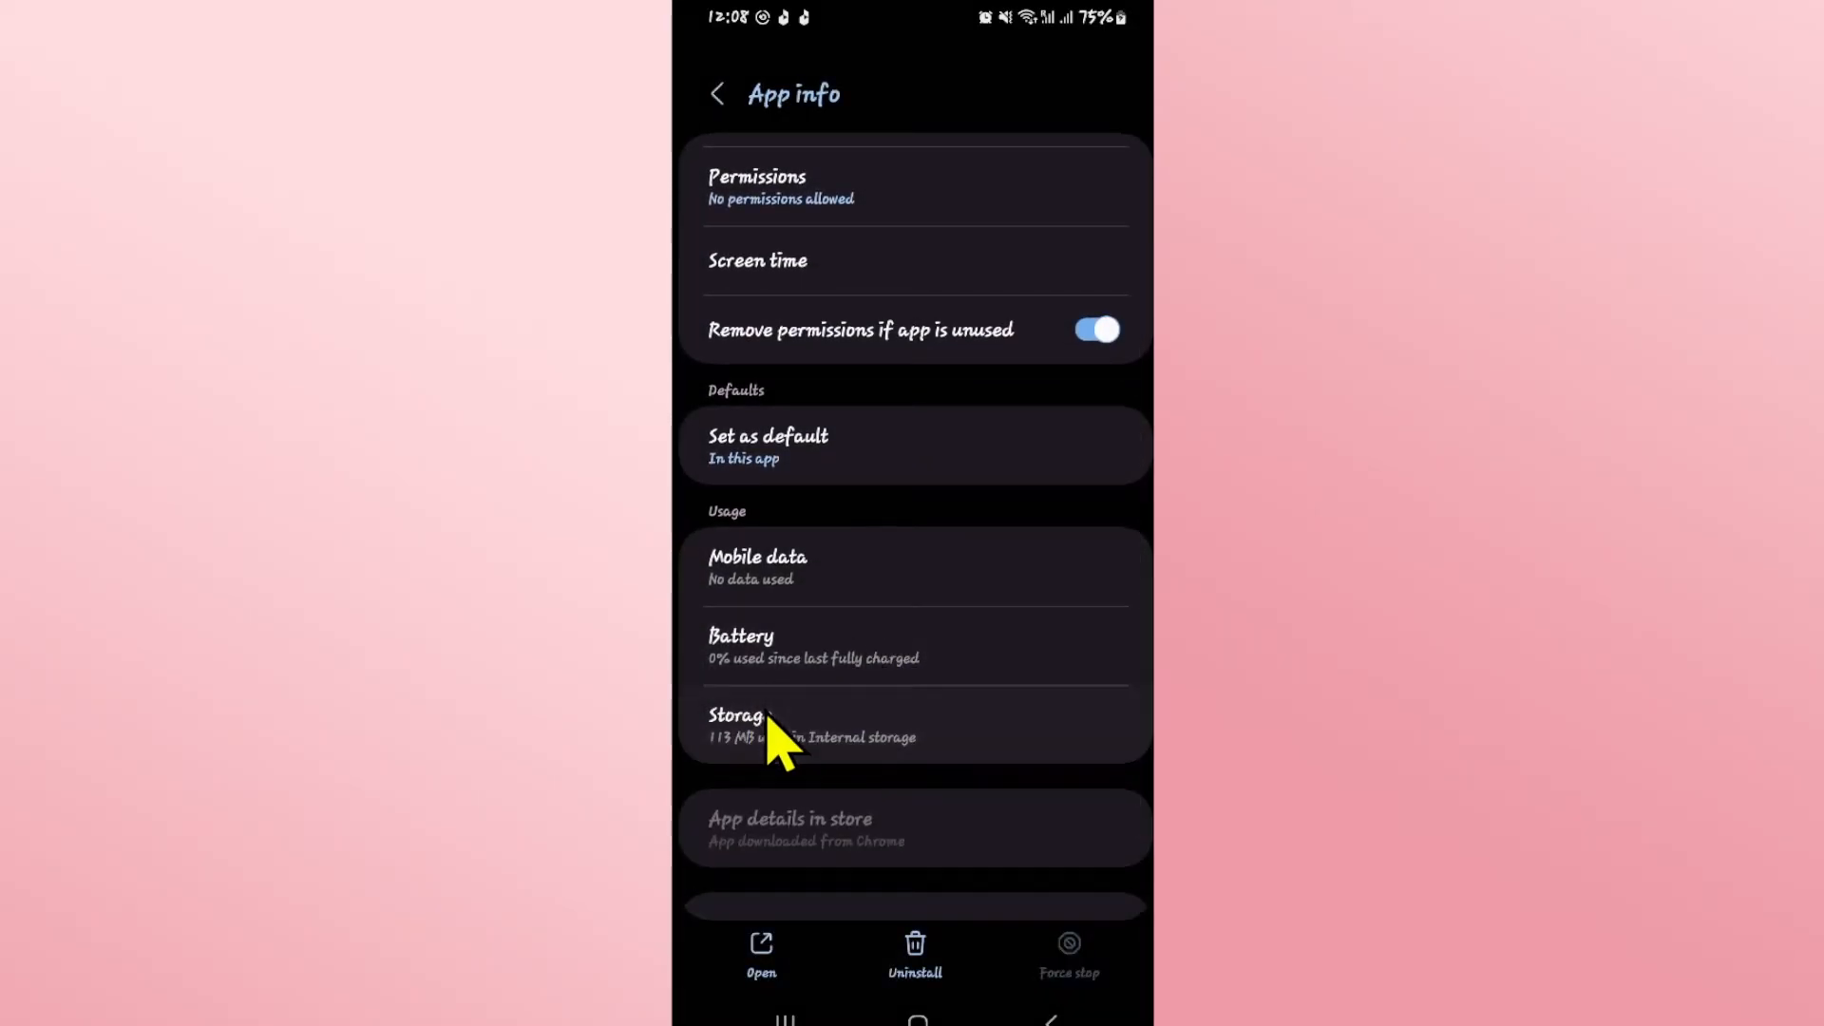
pyautogui.click(768, 722)
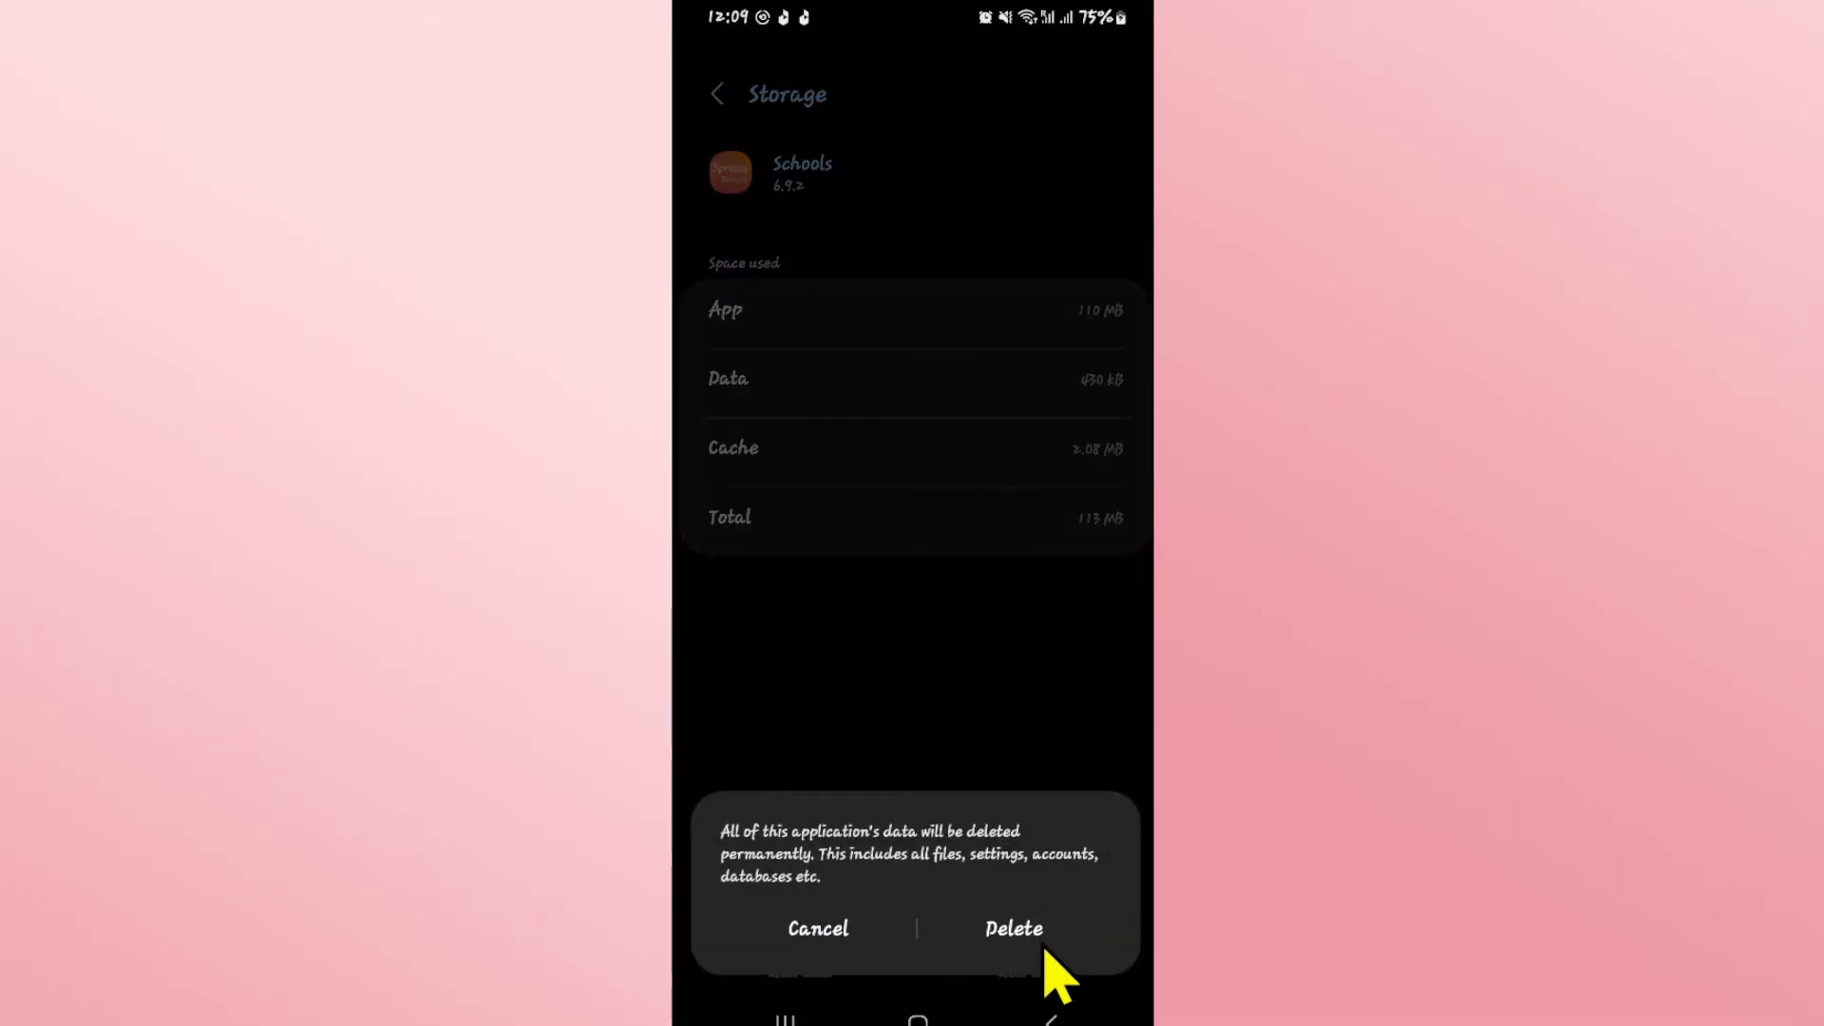
# Delete all Schools app data so data and cache read 0 B, then return home
pyautogui.click(1013, 929)
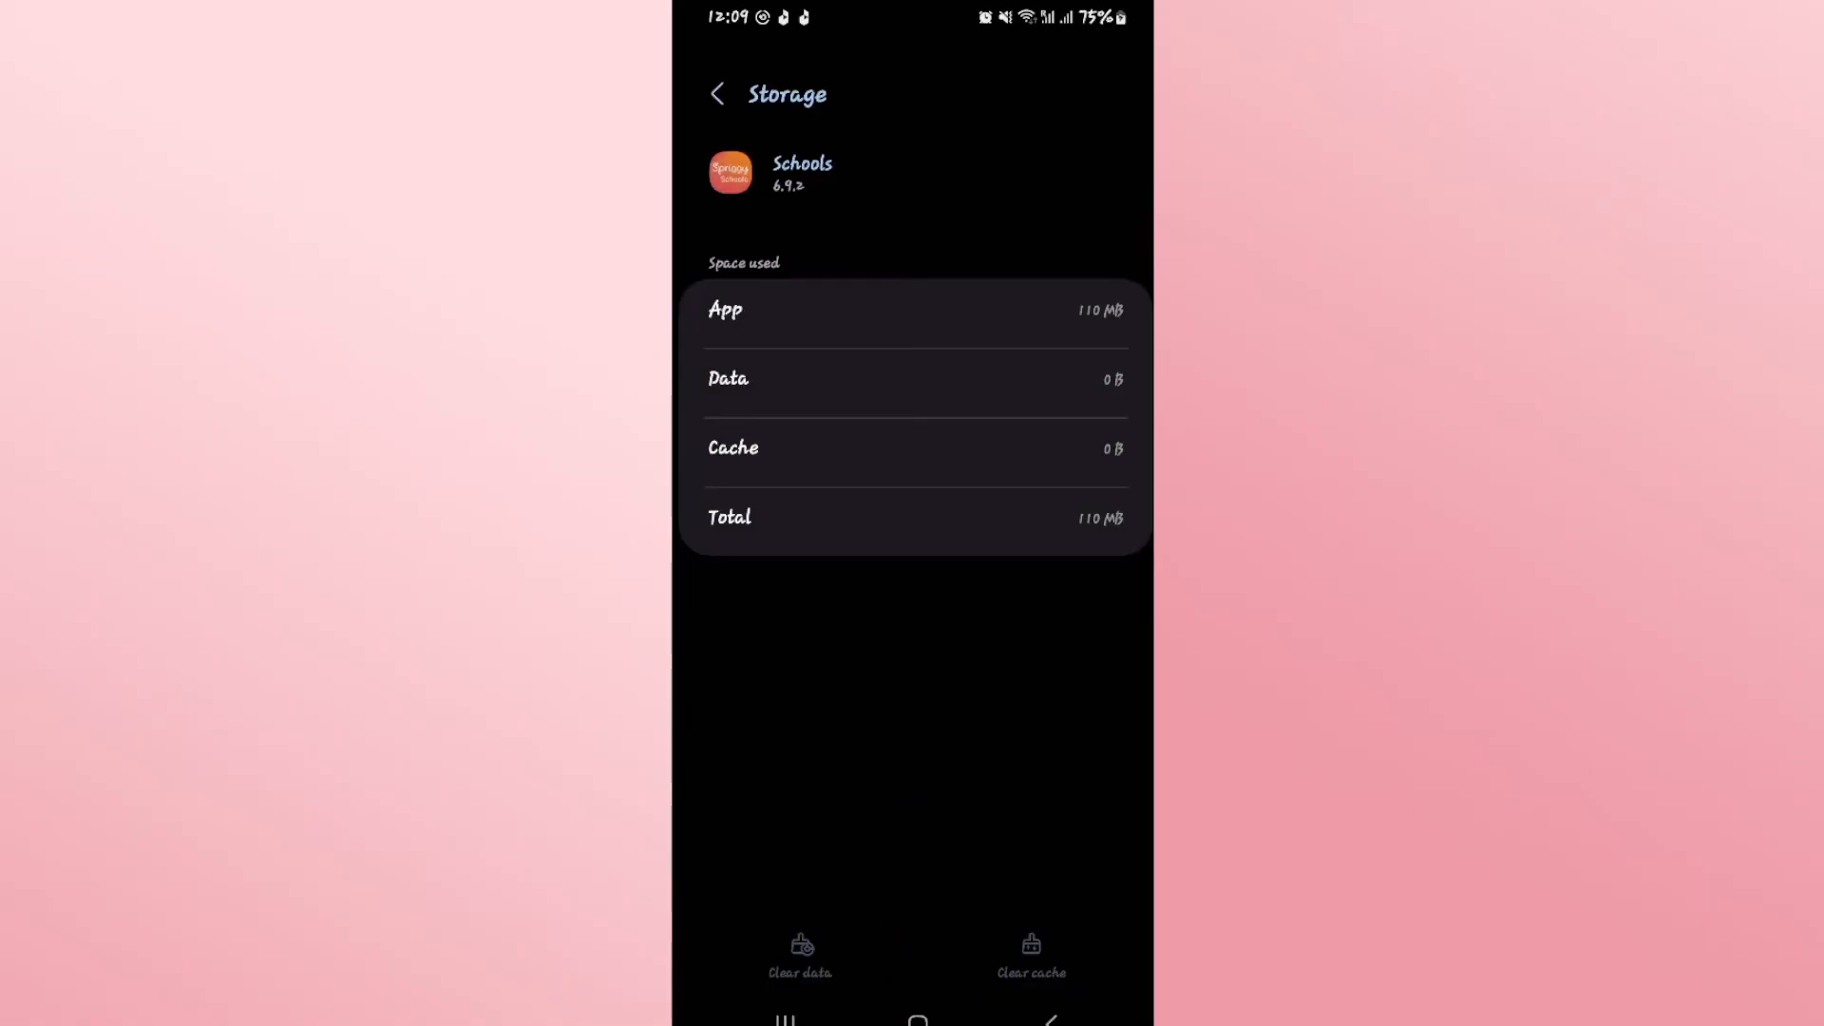
pyautogui.click(915, 1017)
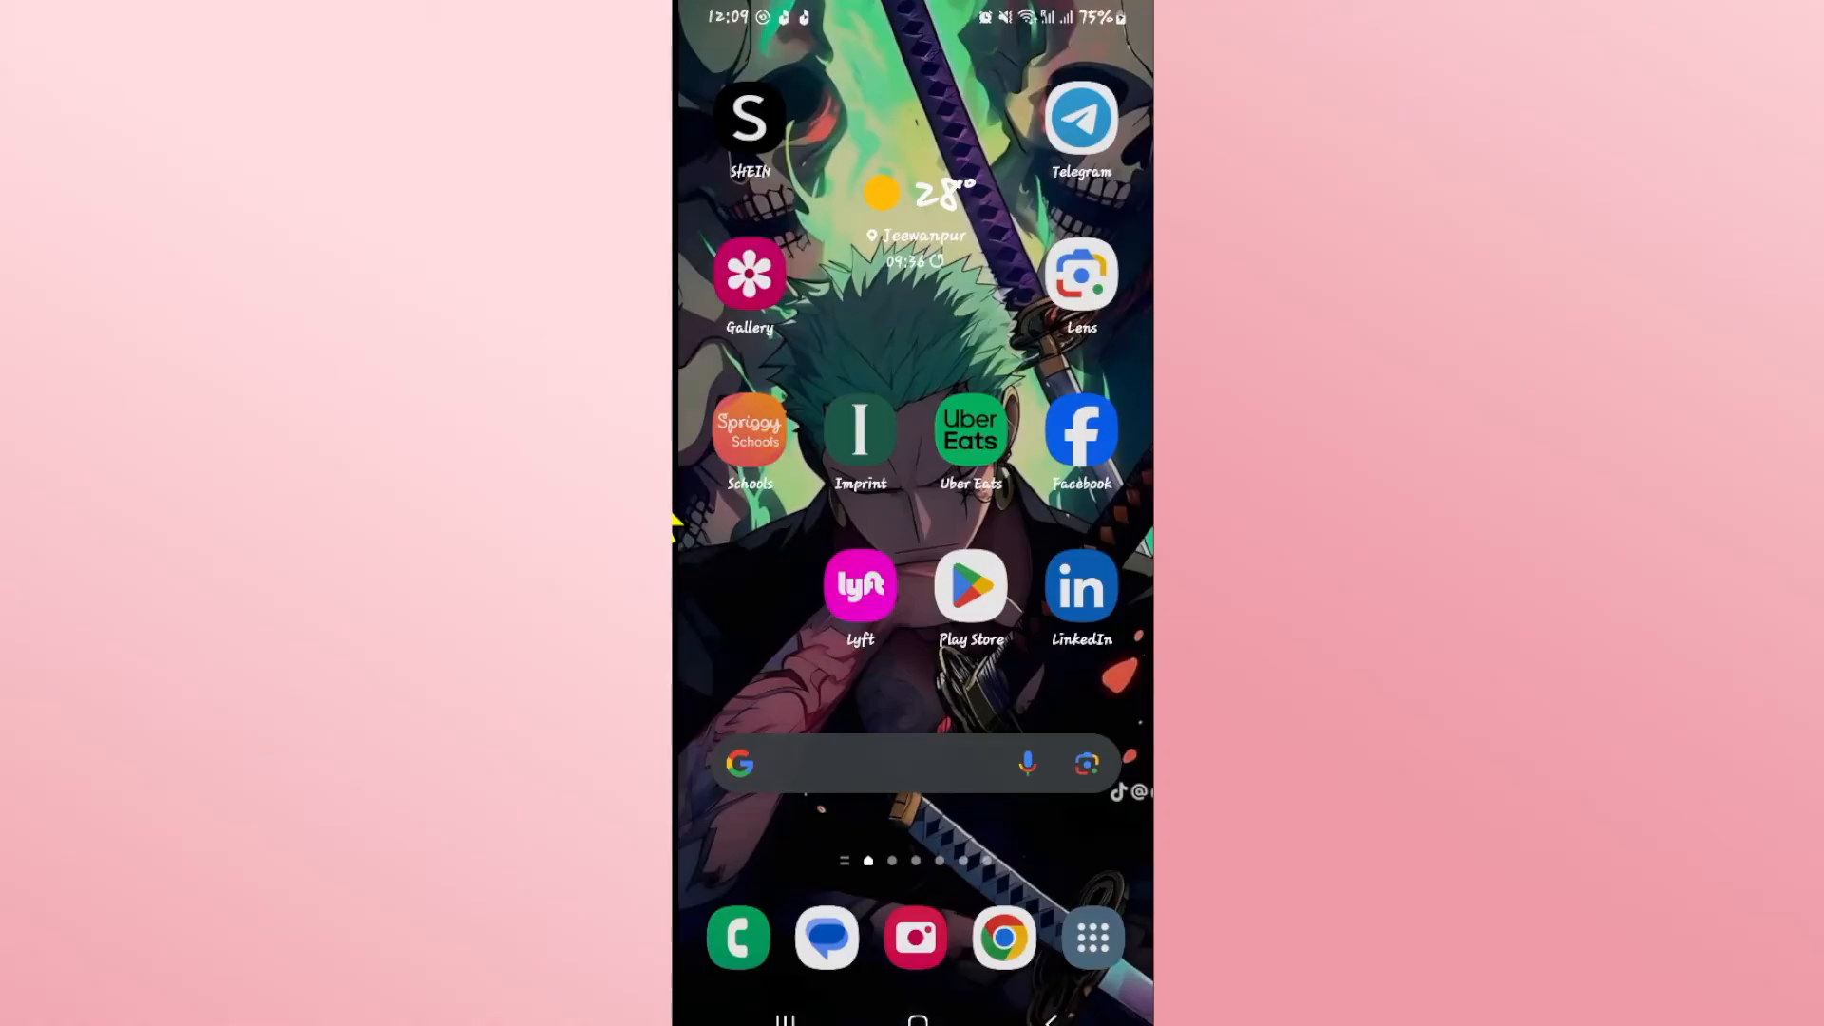
pyautogui.moveTo(751, 477)
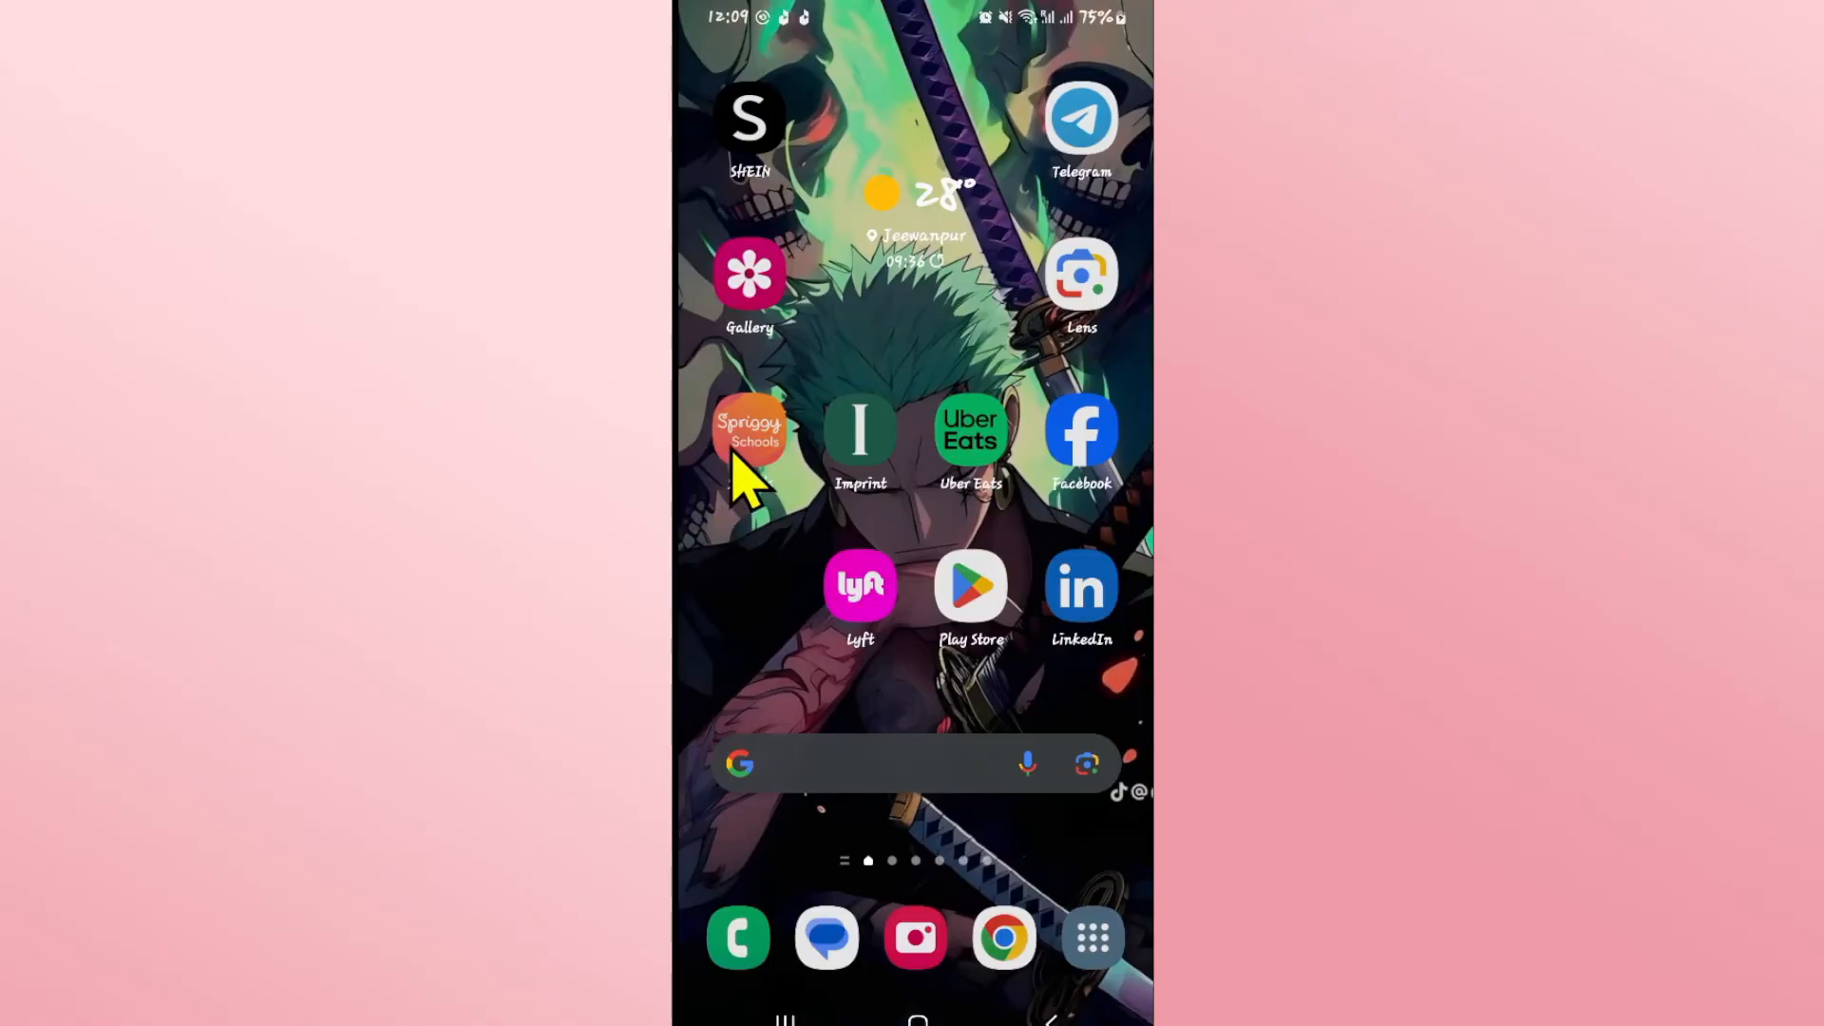
pyautogui.click(749, 431)
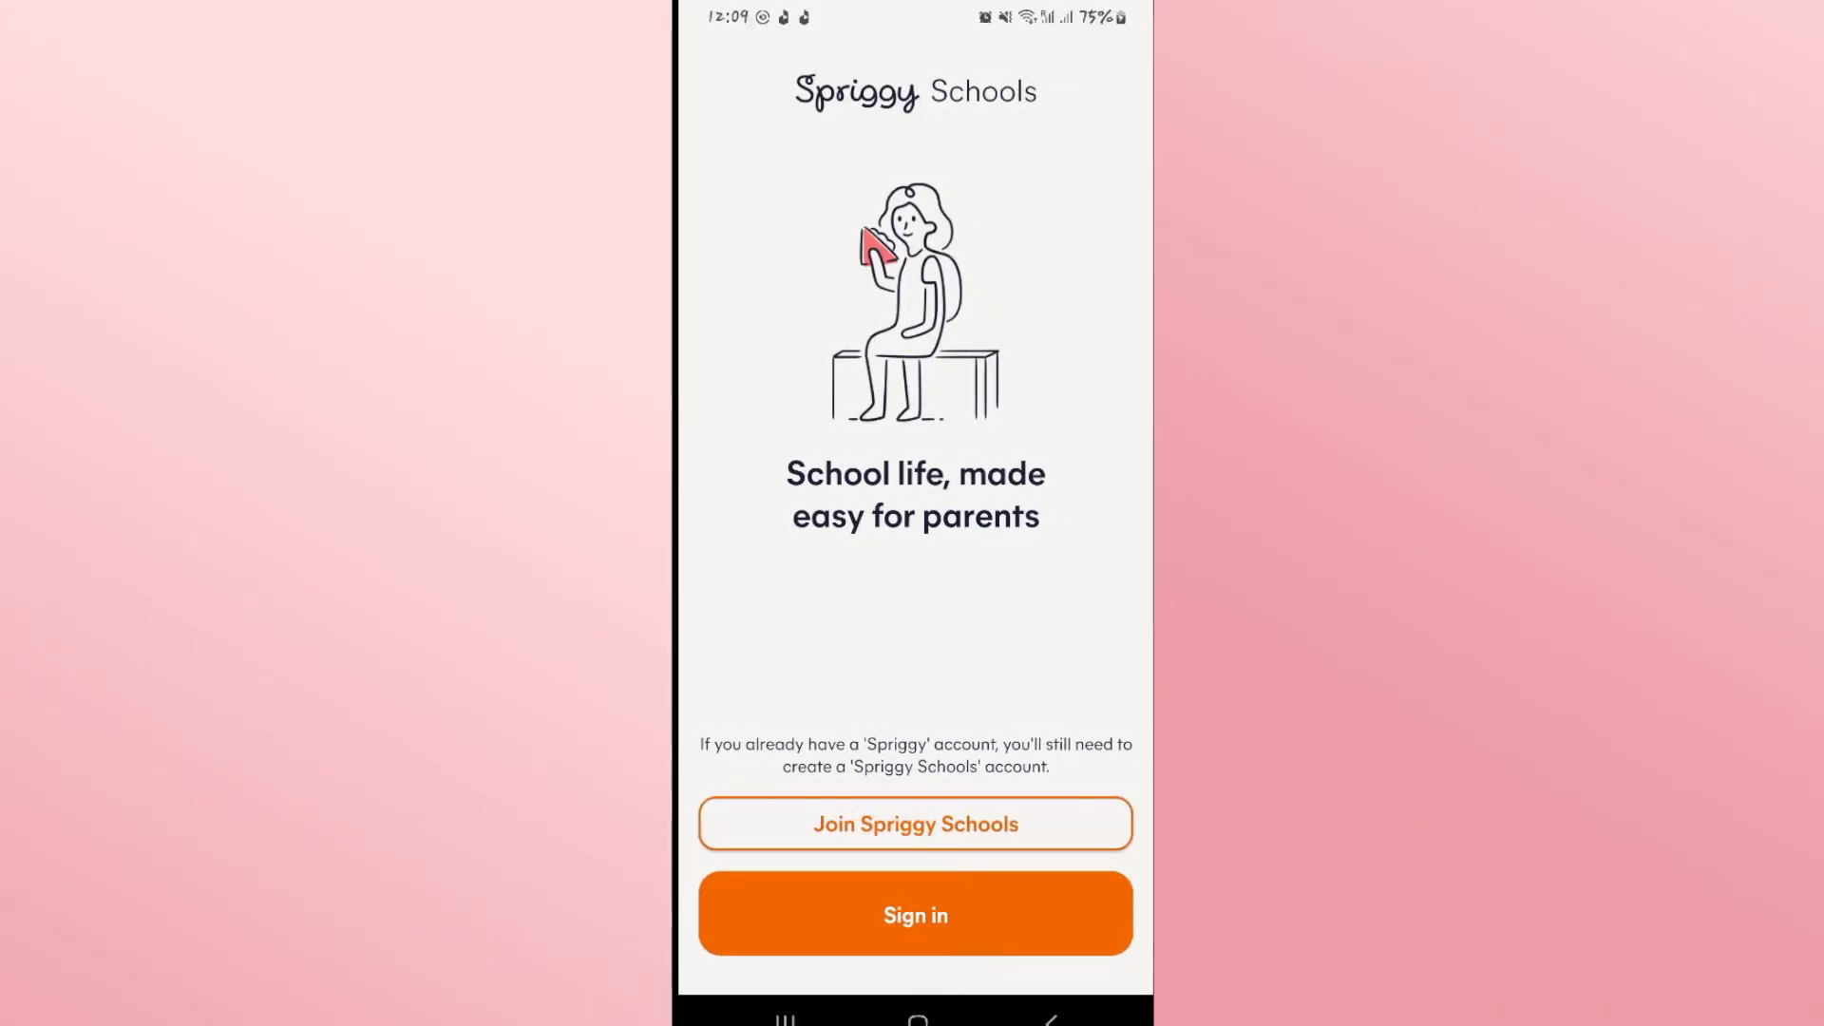
pyautogui.click(916, 1015)
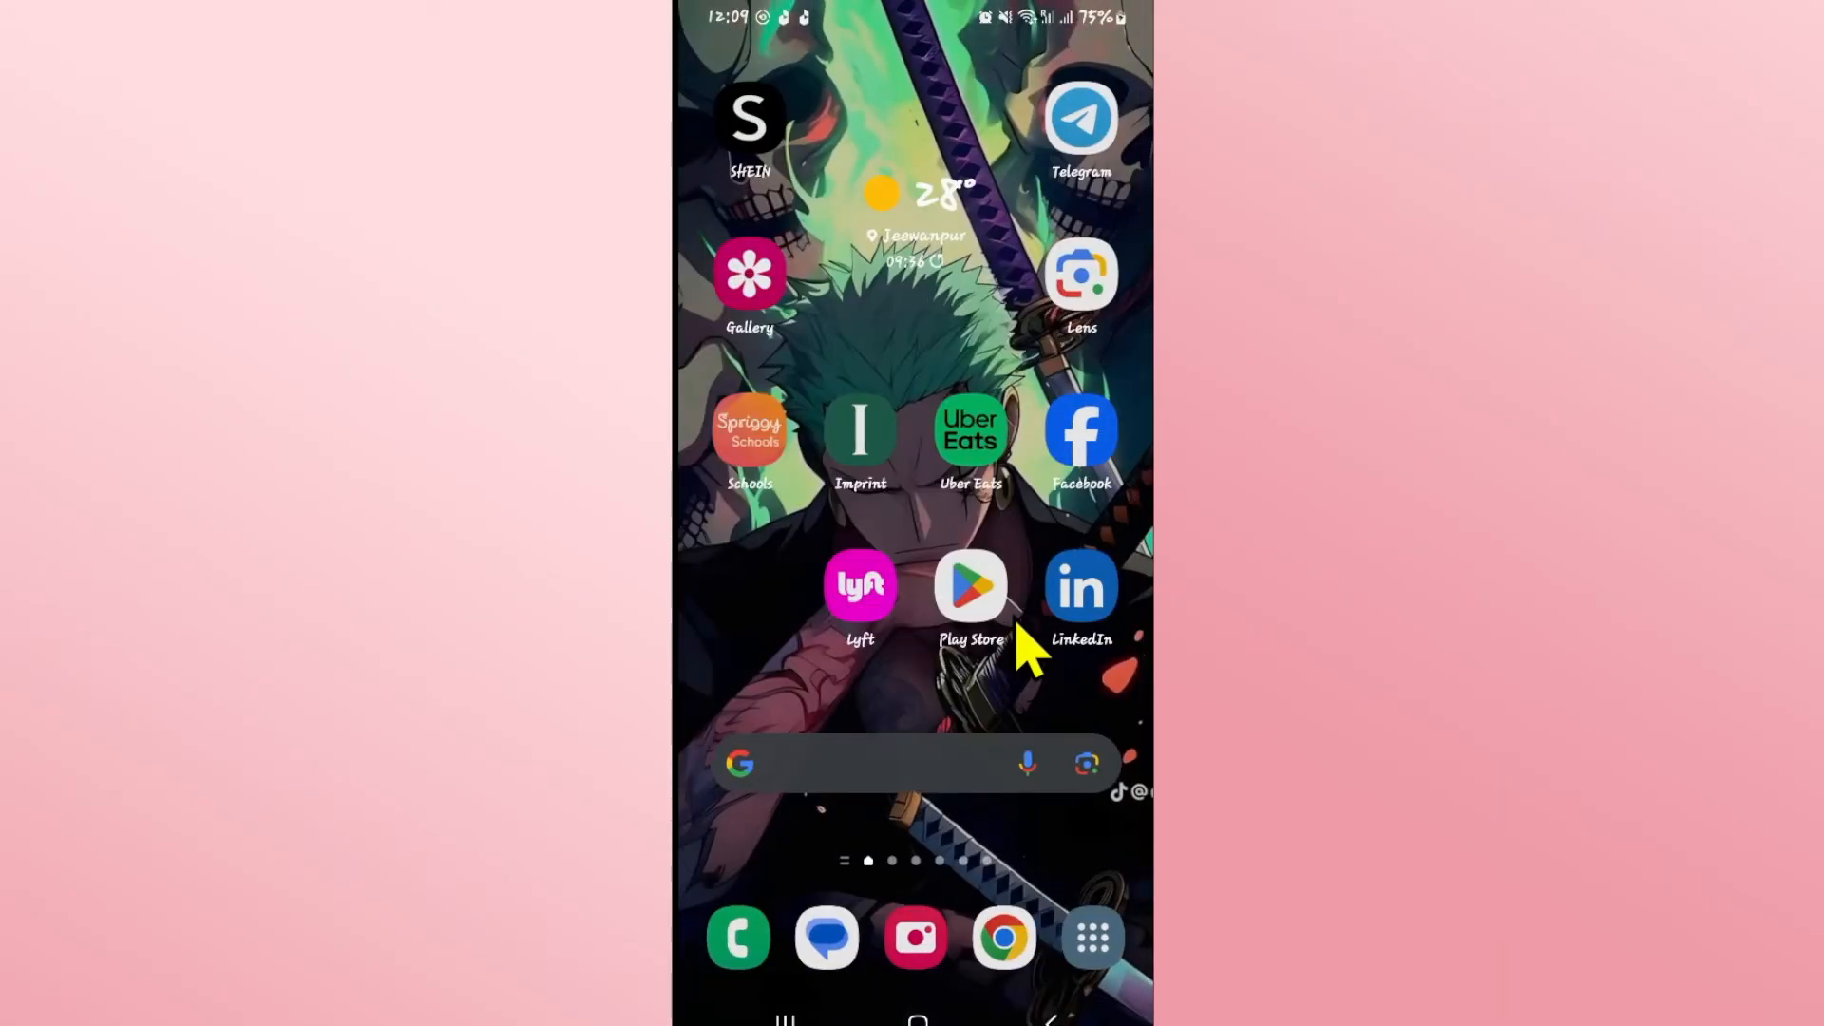